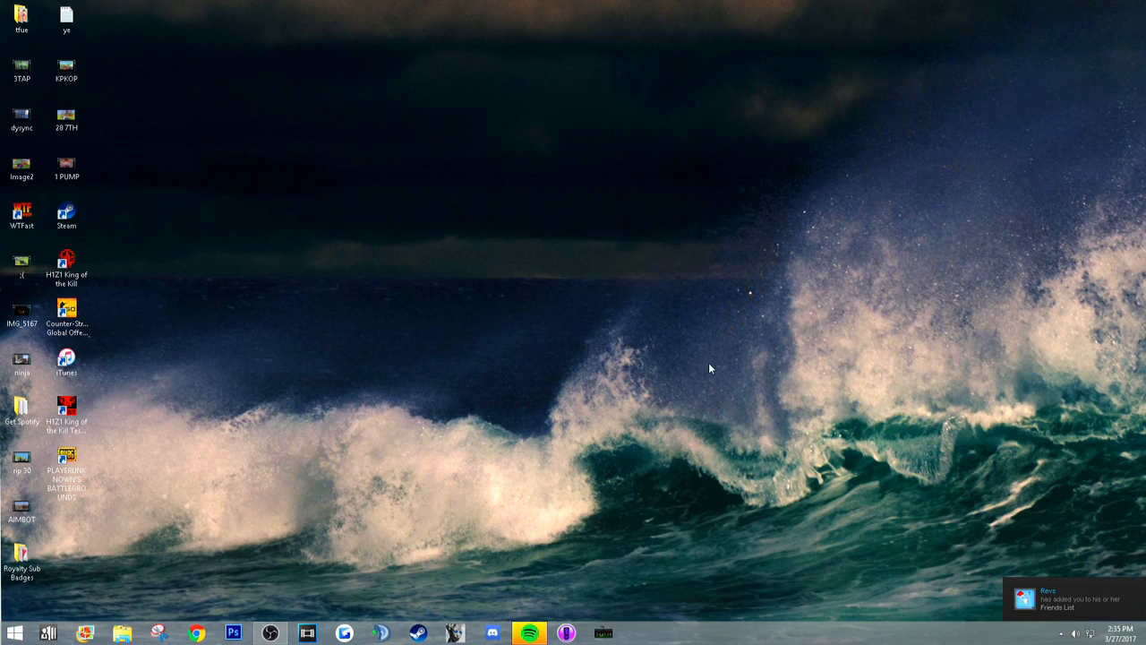
mouse_move(380, 457)
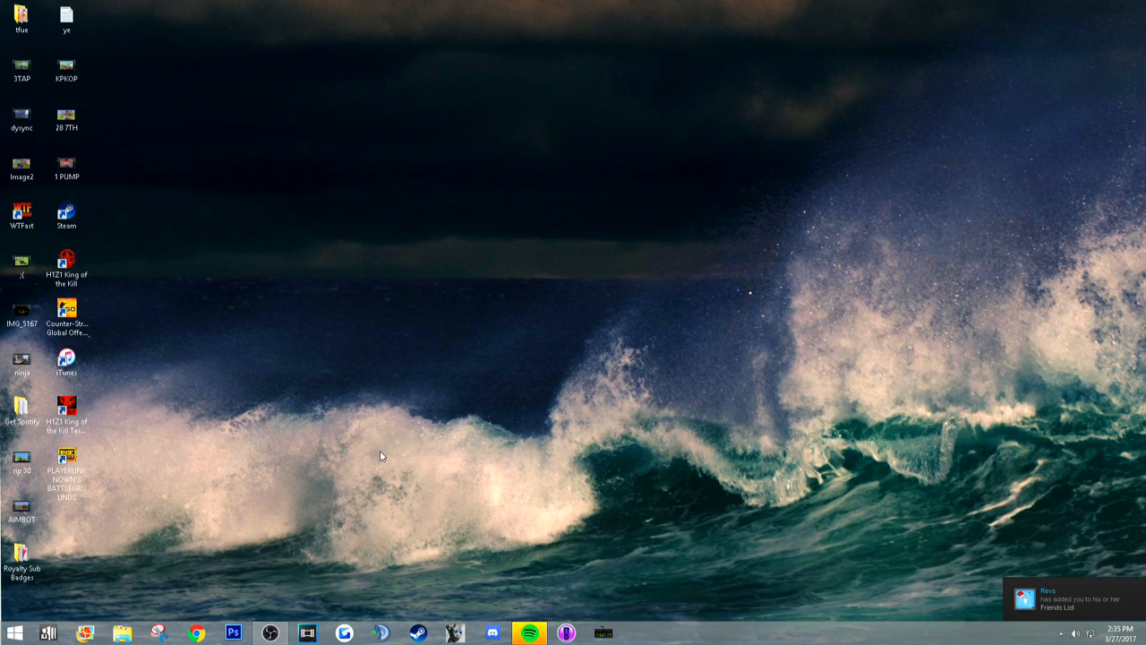
- Launch the Steam client from the desktop
click(67, 262)
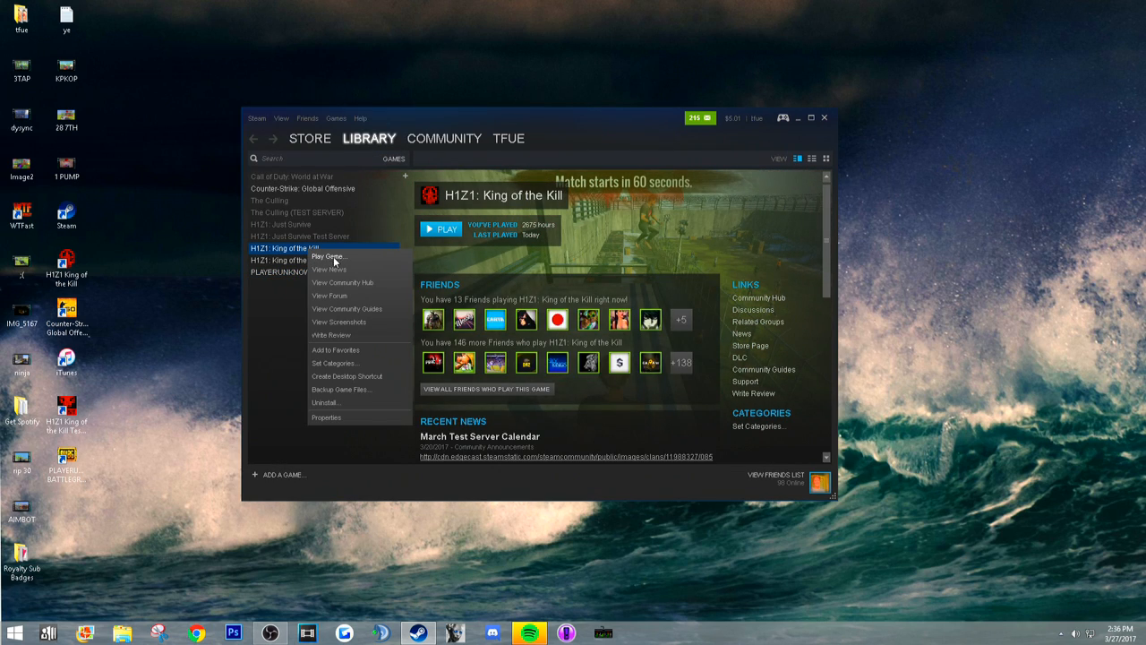
- Browse H1Z1's local files and open the UserOptions file in Notepad
click(326, 417)
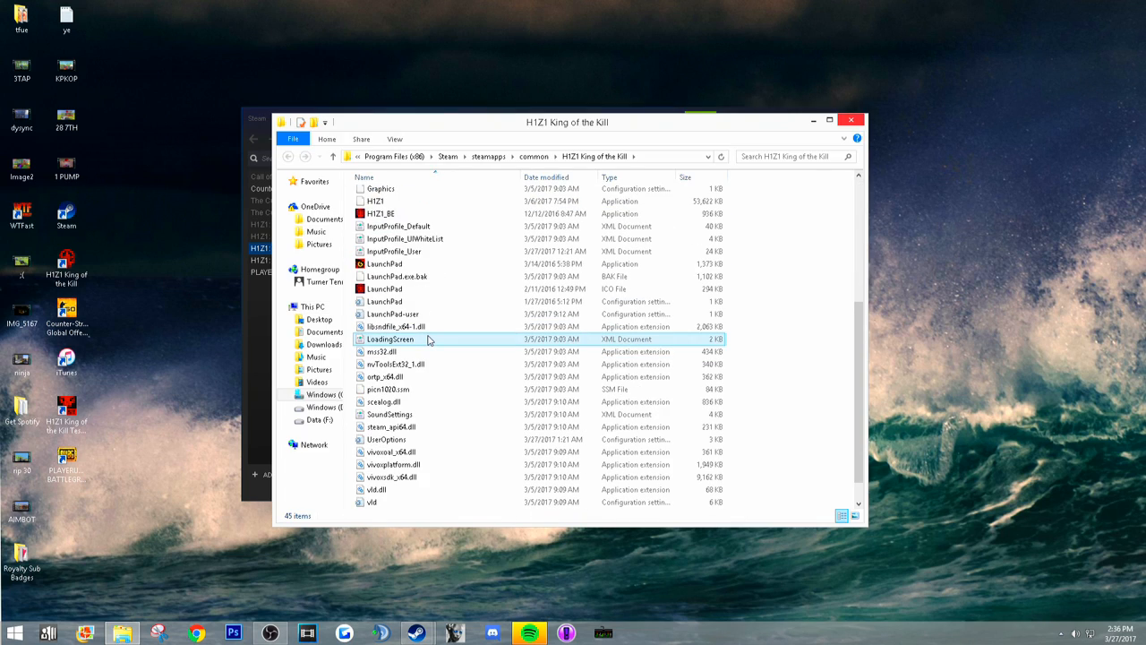
double_click(387, 439)
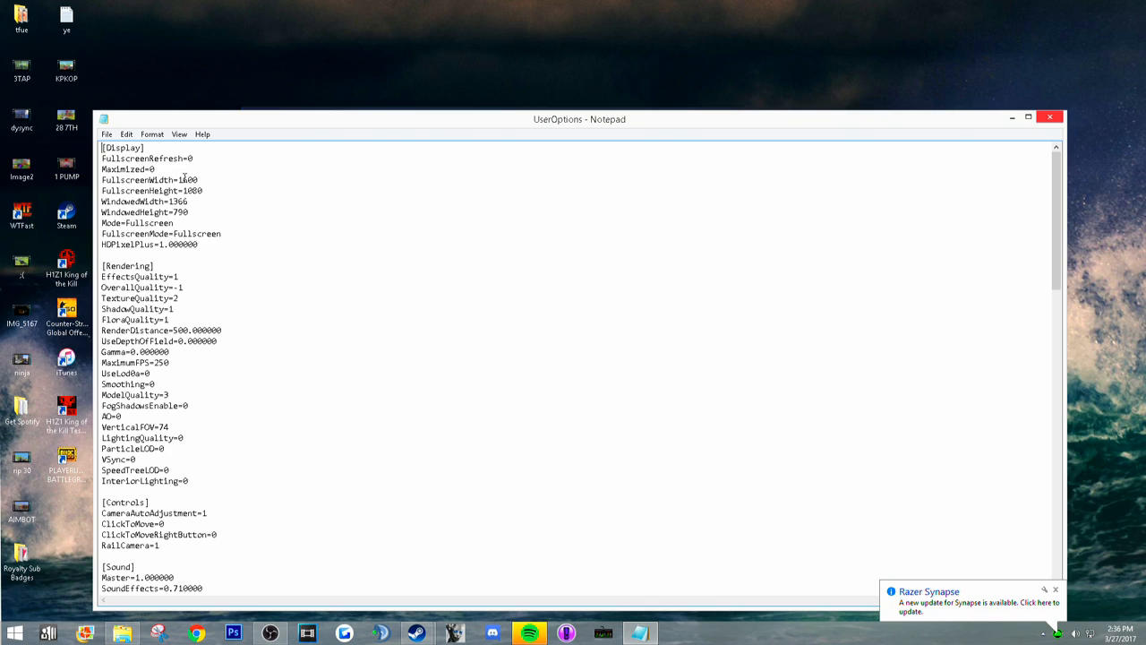
- Change FullscreenWidth to 1600 with FullscreenHeight 1080 in UserOptions, then close Notepad
double_click(188, 179)
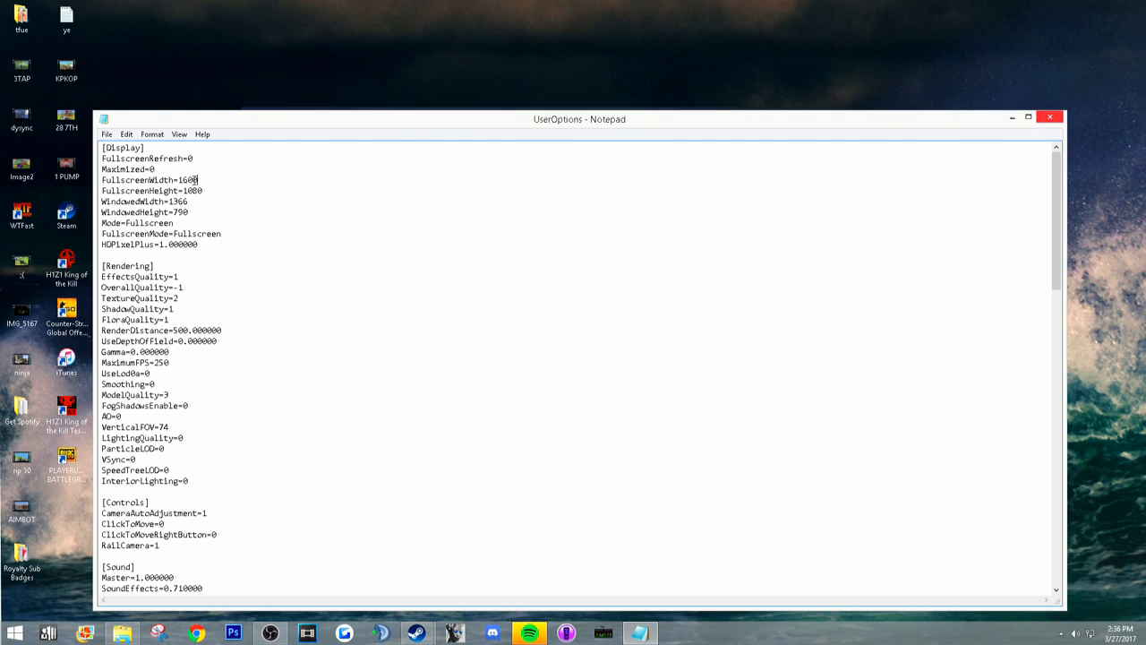
drag(199, 179, 204, 190)
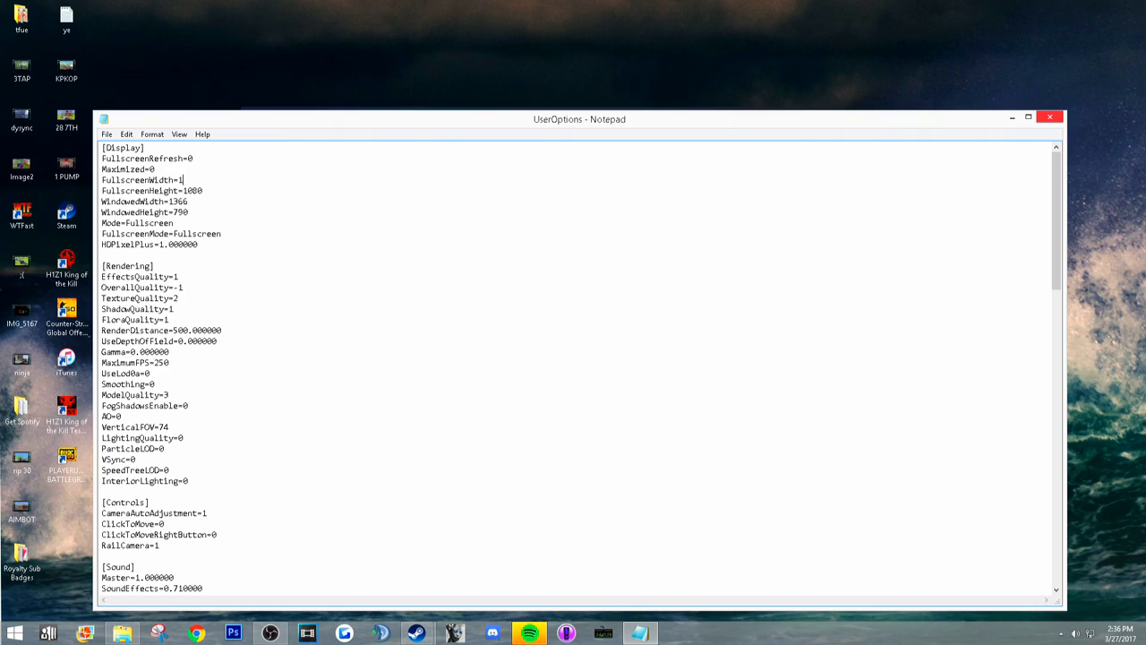
text(600)
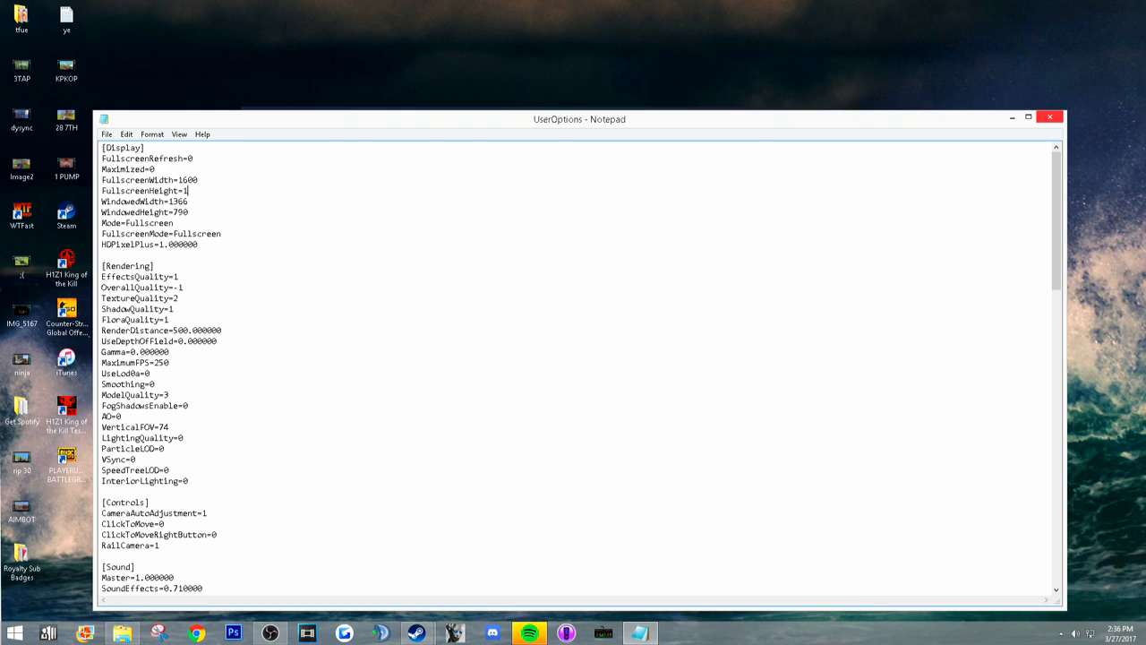
click(1050, 116)
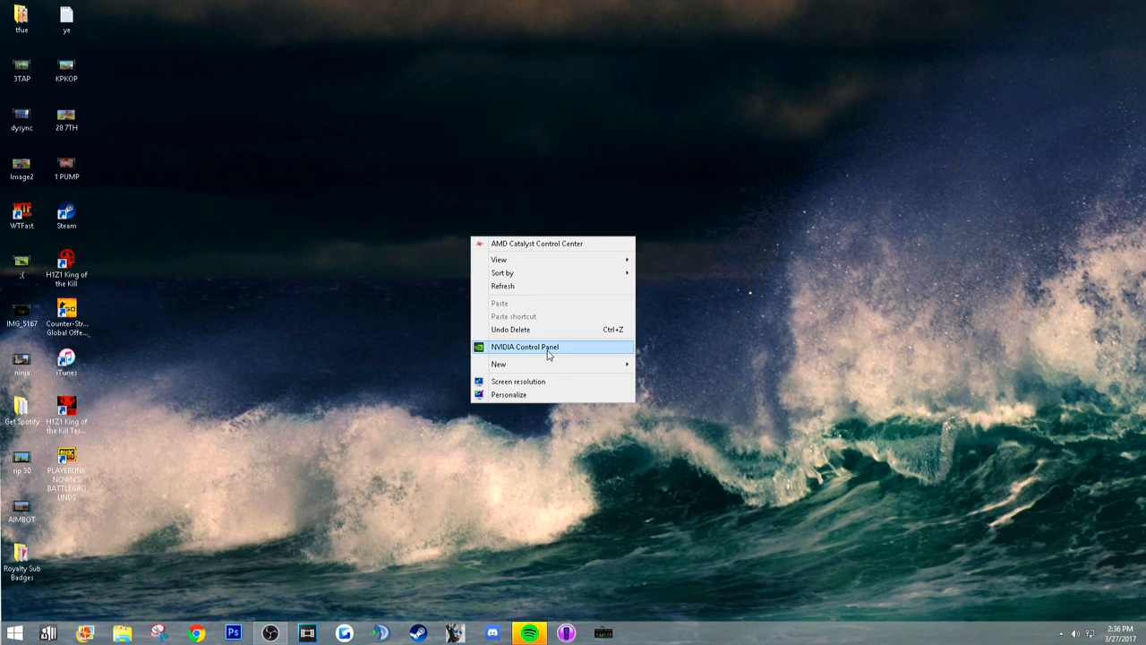
- Open NVIDIA Control Panel's Change Resolution page for the primary display
click(523, 348)
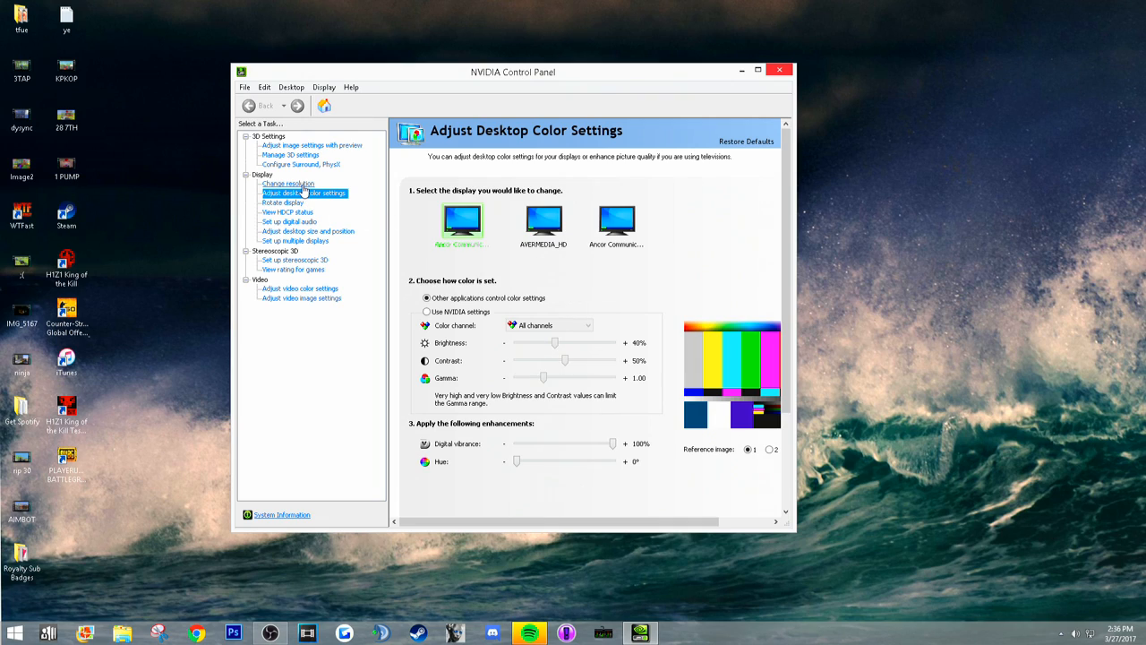
click(289, 182)
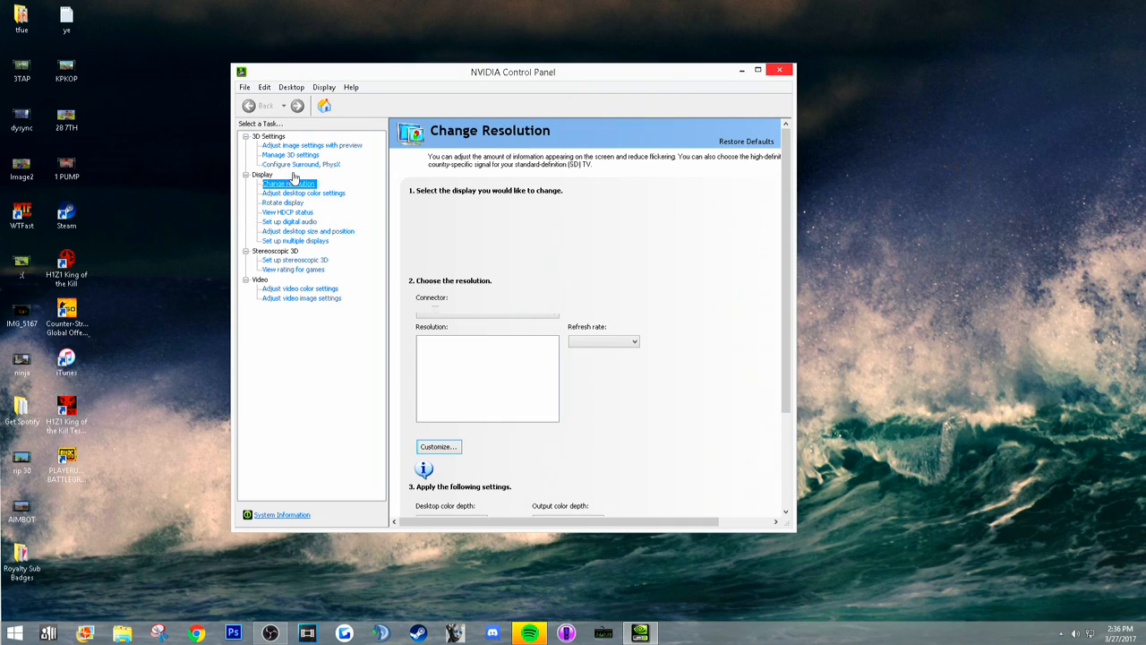
click(288, 183)
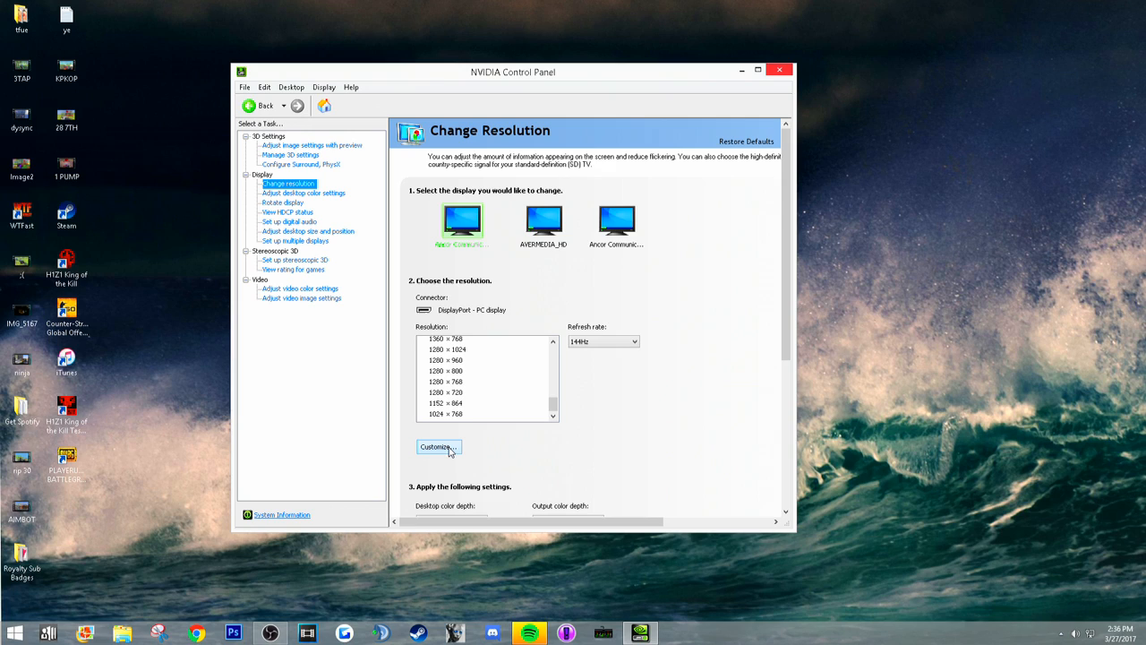
- View the Customize resolution dialog and cancel it without changes
click(437, 448)
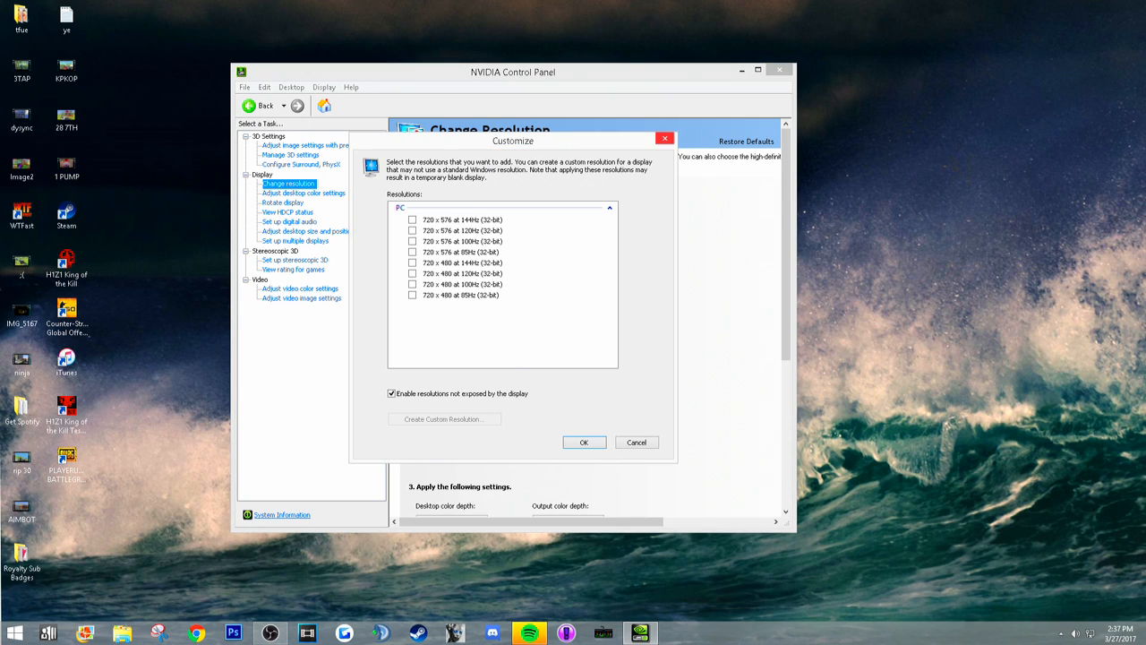
drag(513, 140, 526, 197)
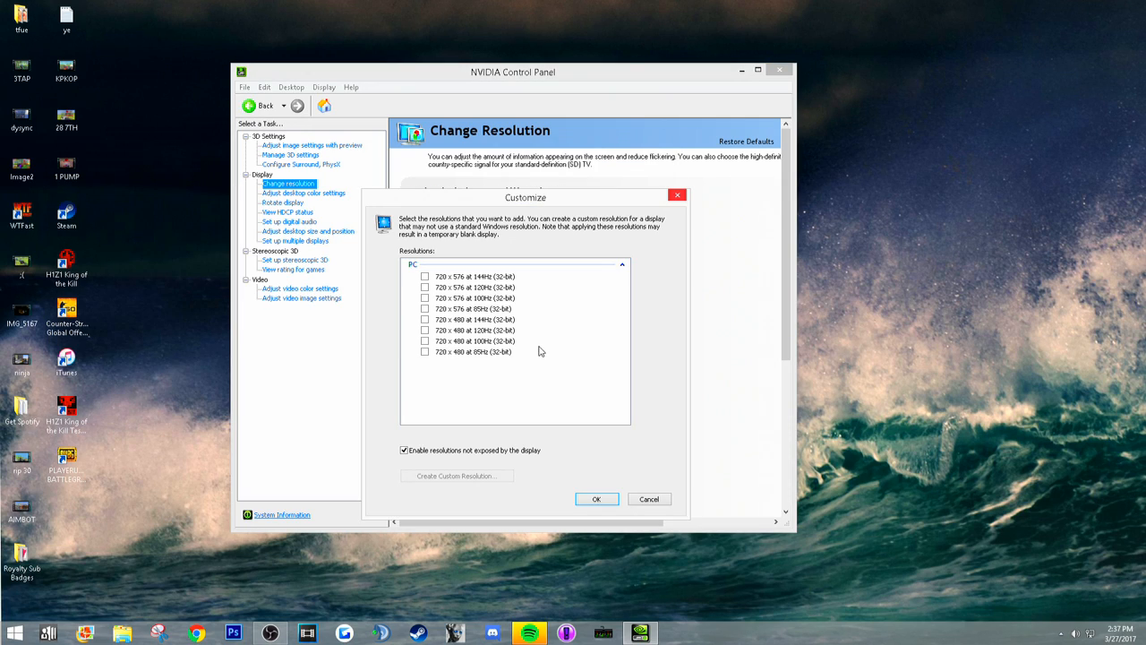
mouse_move(416, 462)
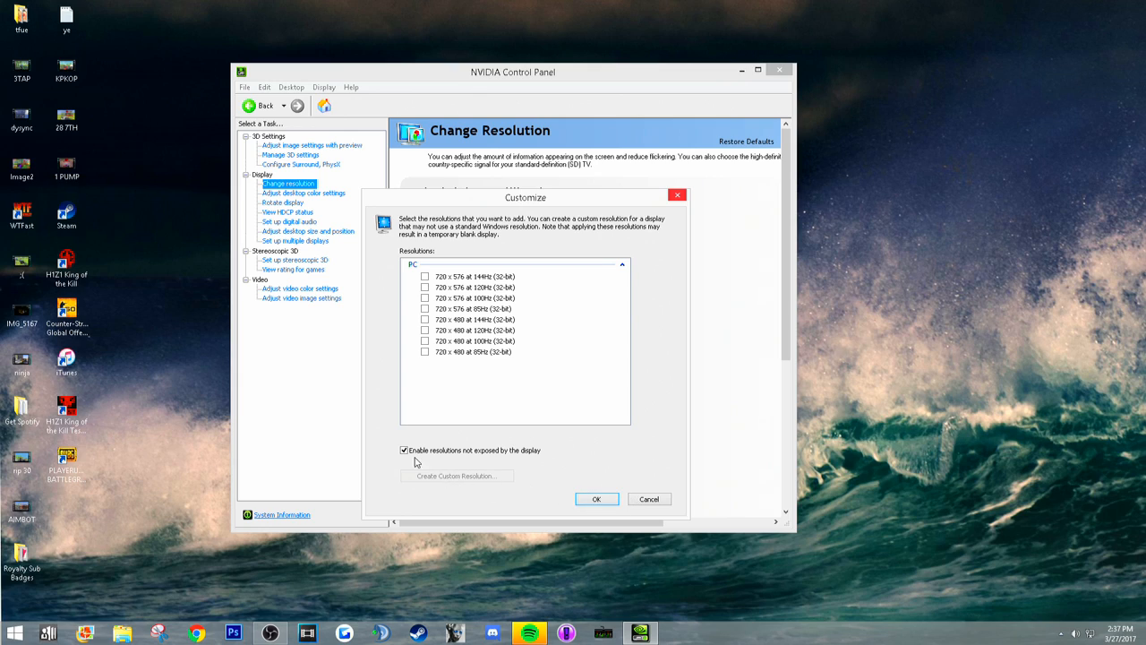
mouse_move(439, 477)
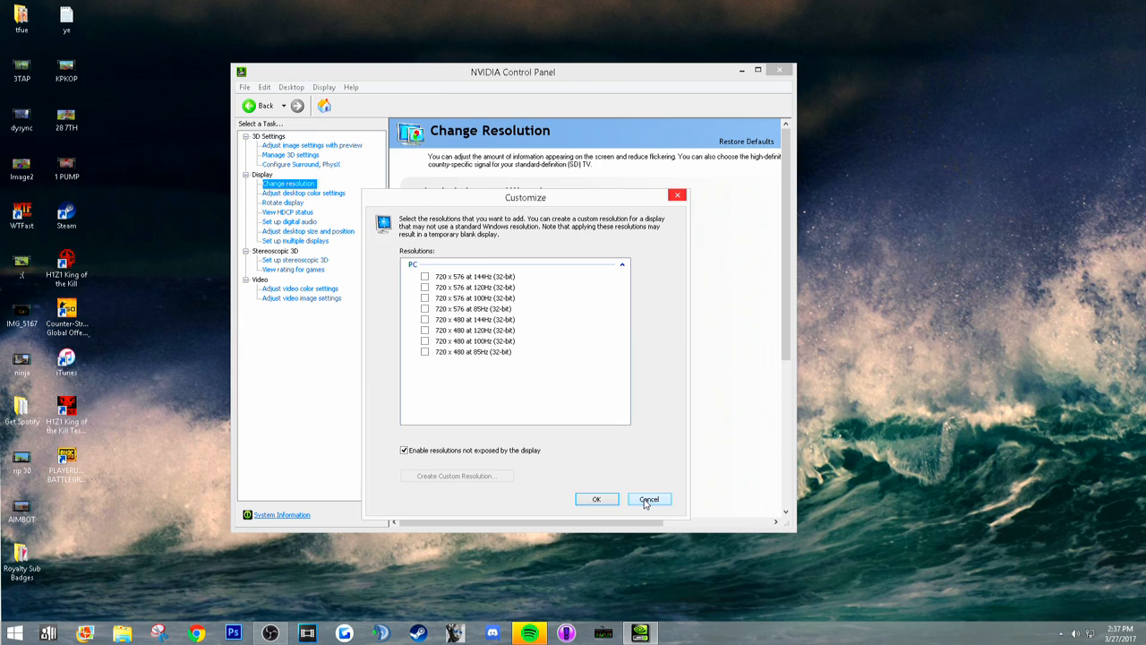
click(649, 498)
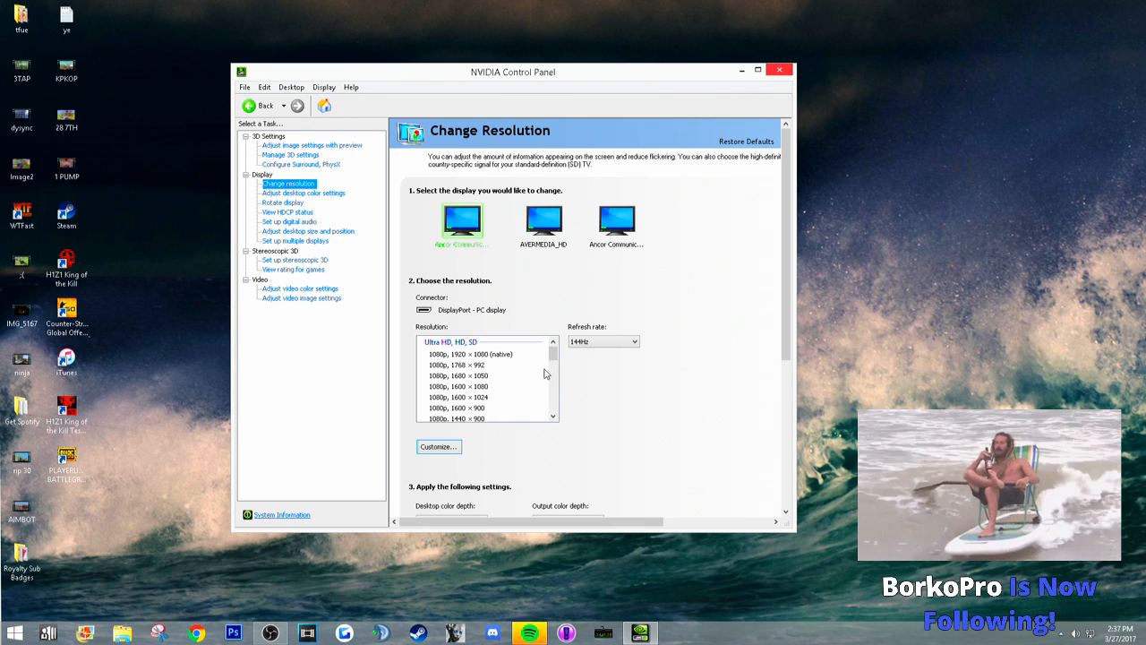
- Select the custom 1600 × 1080 resolution listed under the PC category
click(459, 387)
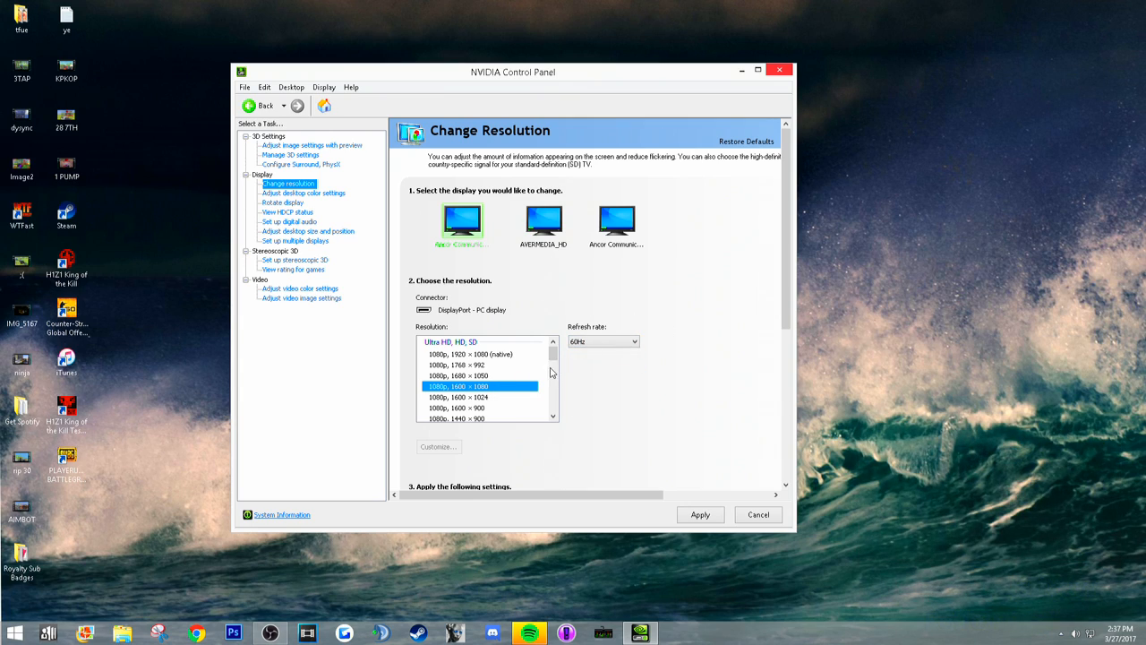
mouse_move(533, 369)
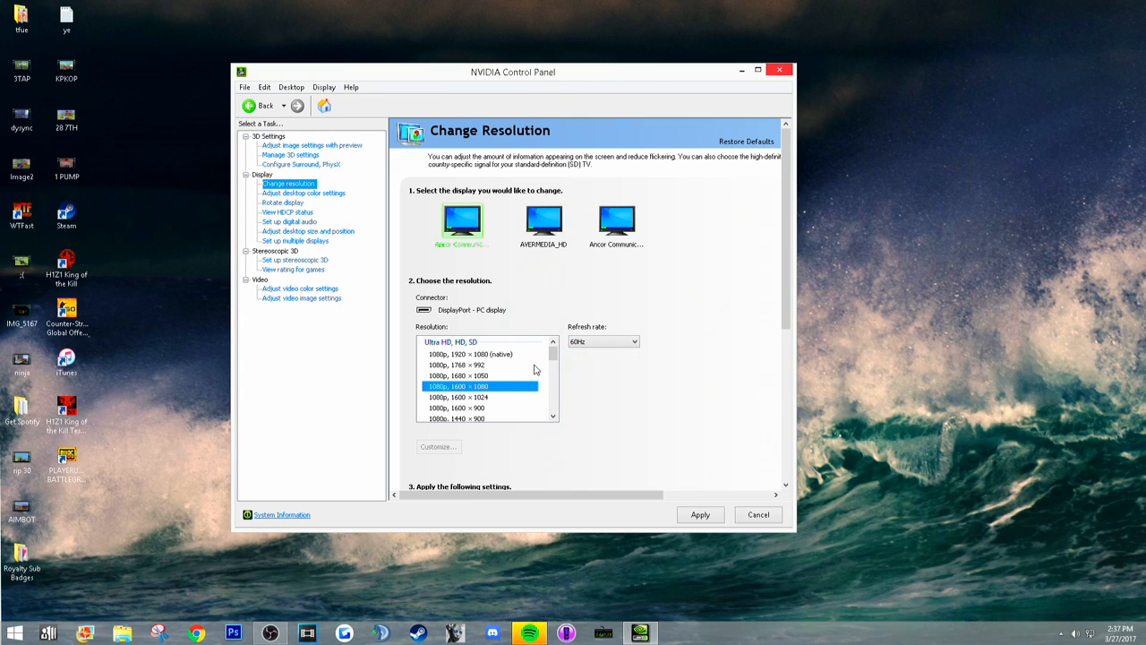
mouse_move(548, 369)
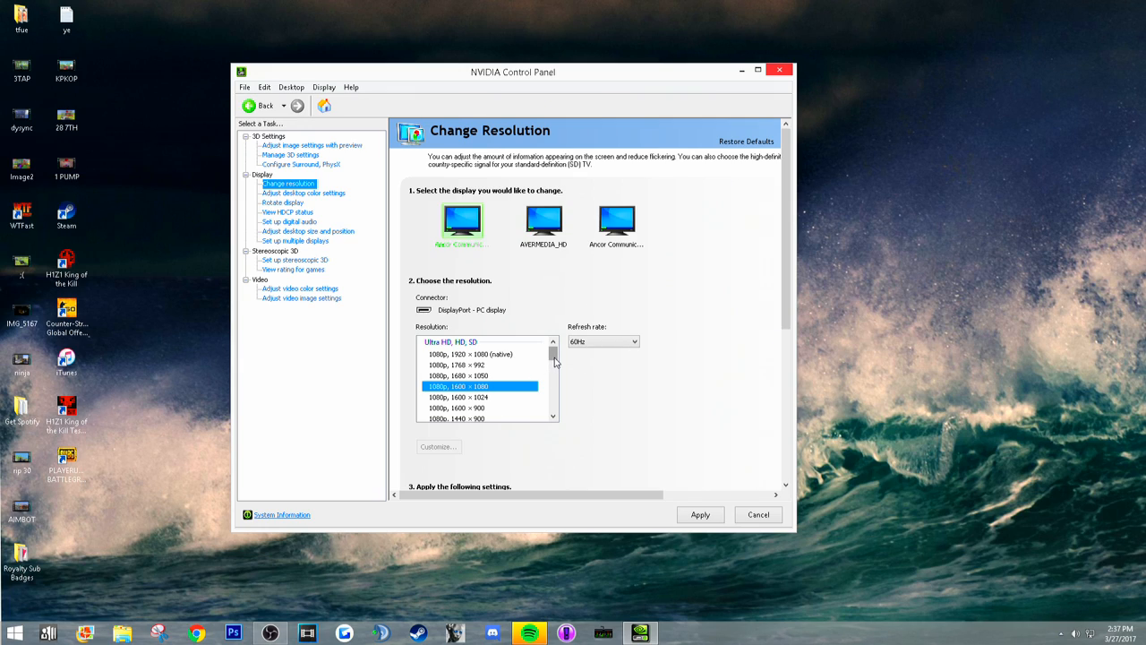
scroll(down, 3)
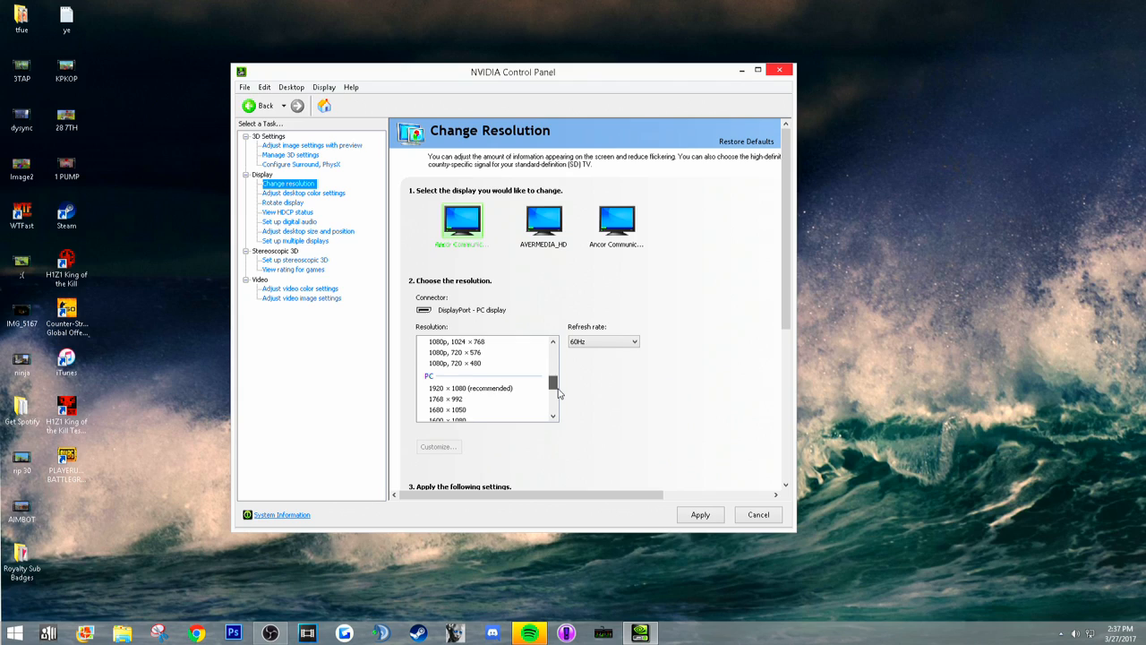
click(480, 401)
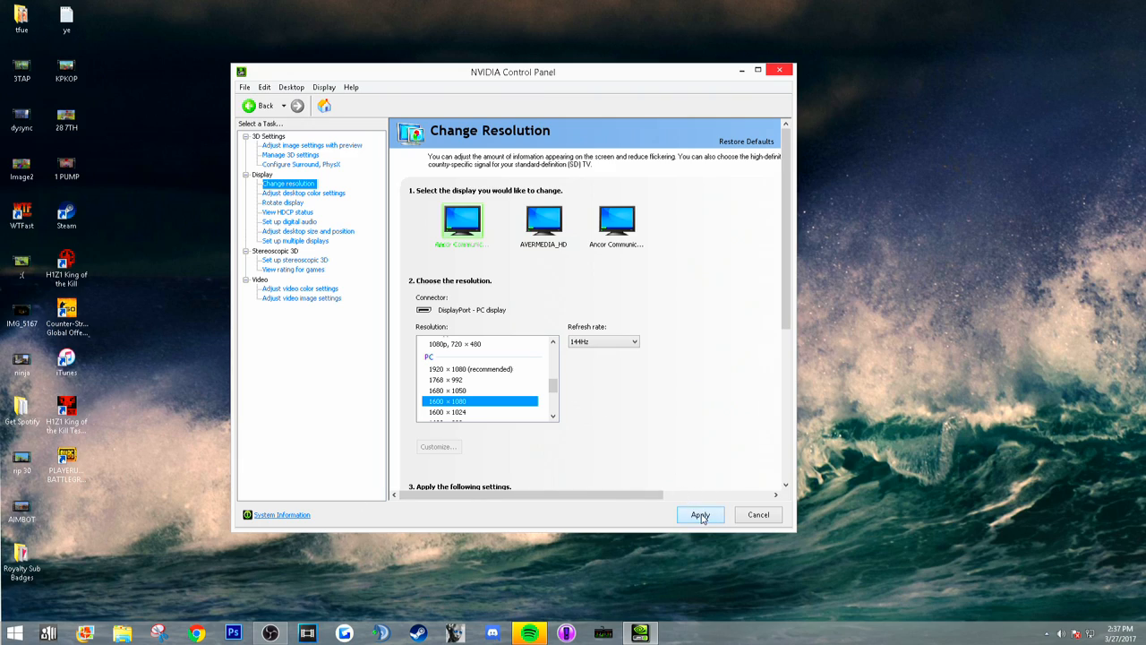
- Apply the custom resolution and confirm Yes to keep the new display configuration
drag(512, 71, 616, 72)
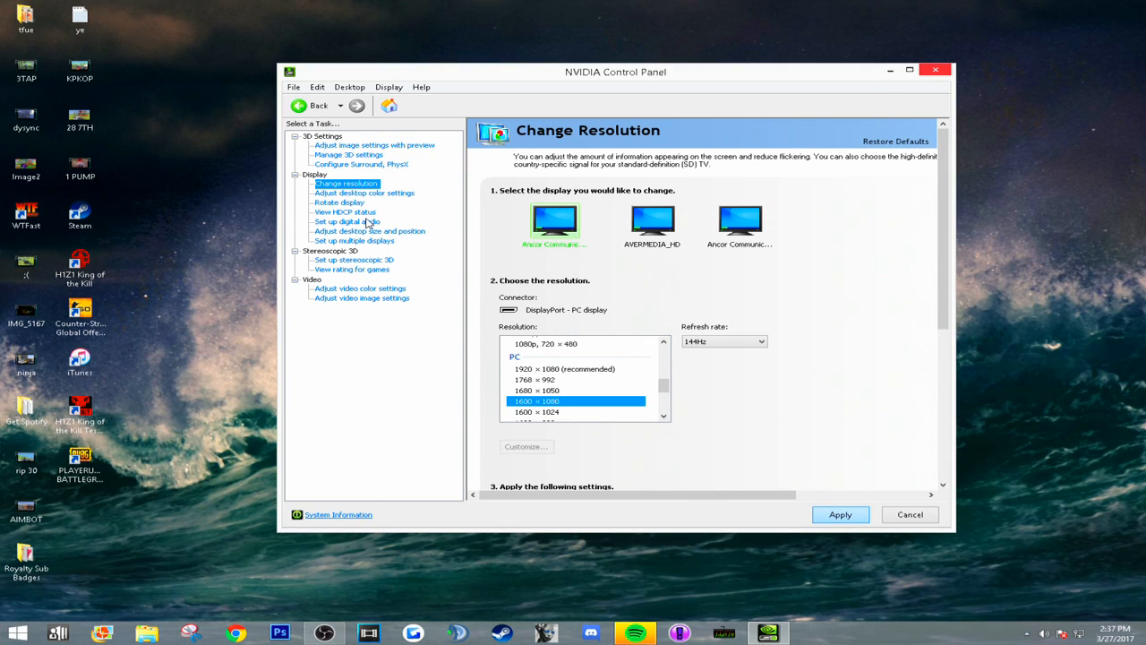
click(840, 515)
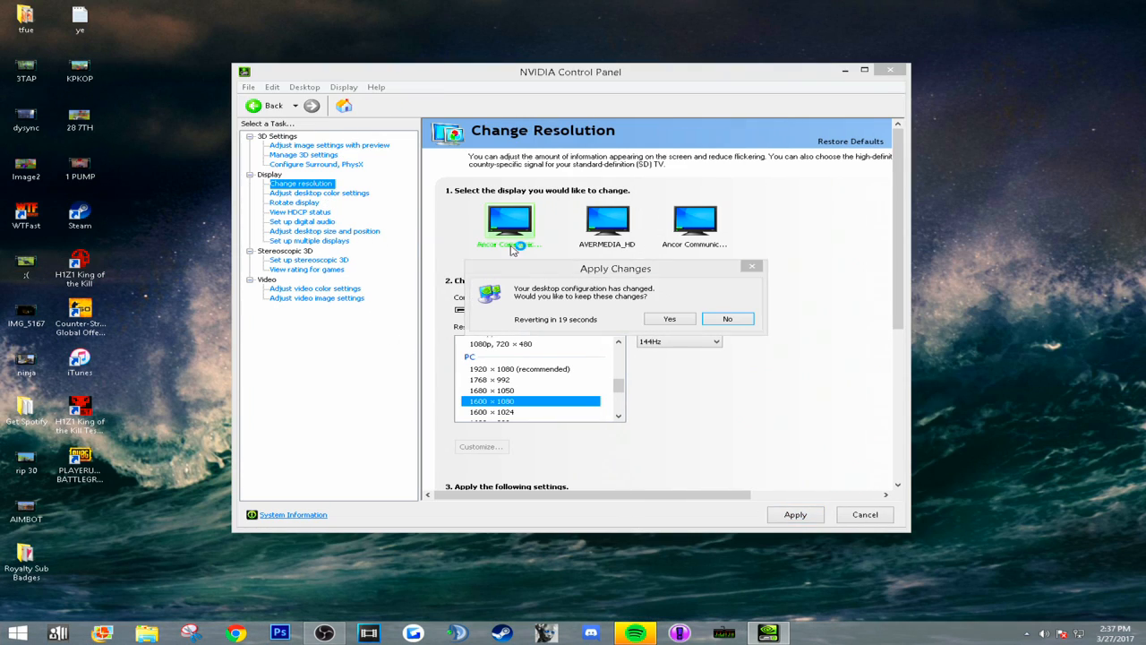
click(727, 319)
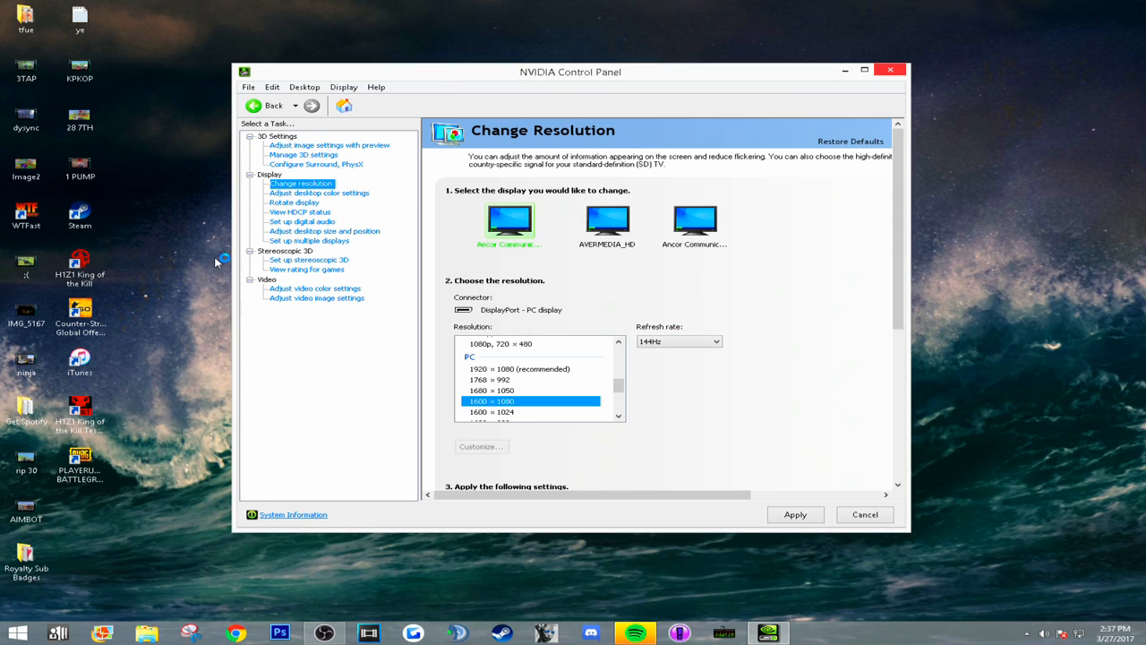
mouse_move(339, 247)
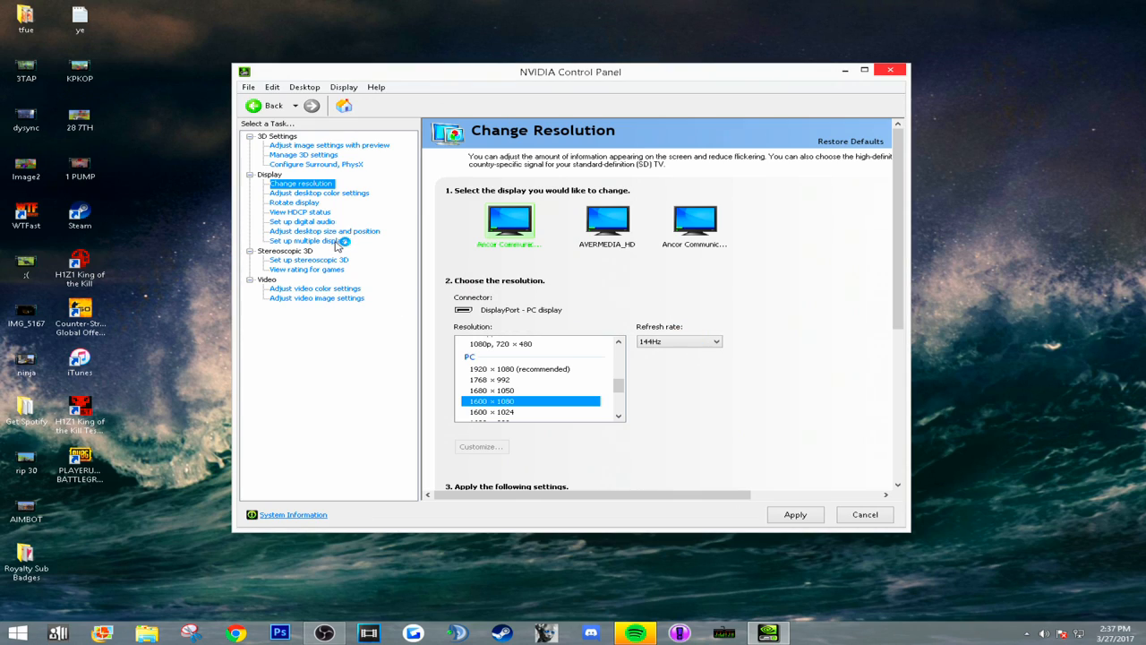
- Set Full-screen scaling performed on the GPU with game scaling override, and apply it
click(312, 240)
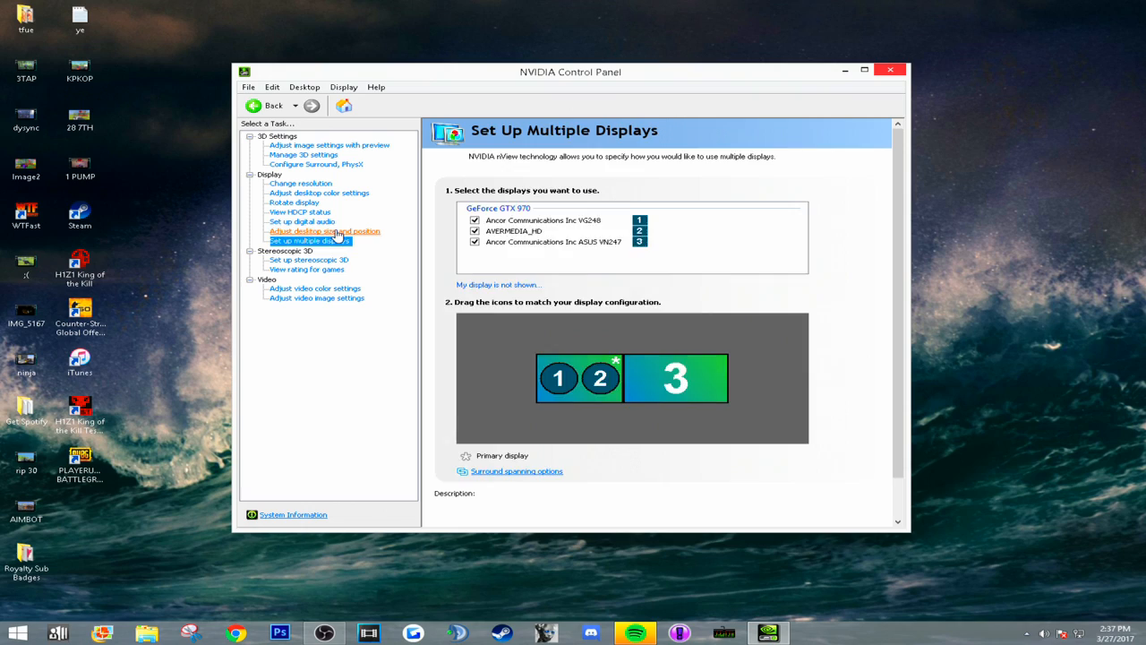
click(324, 231)
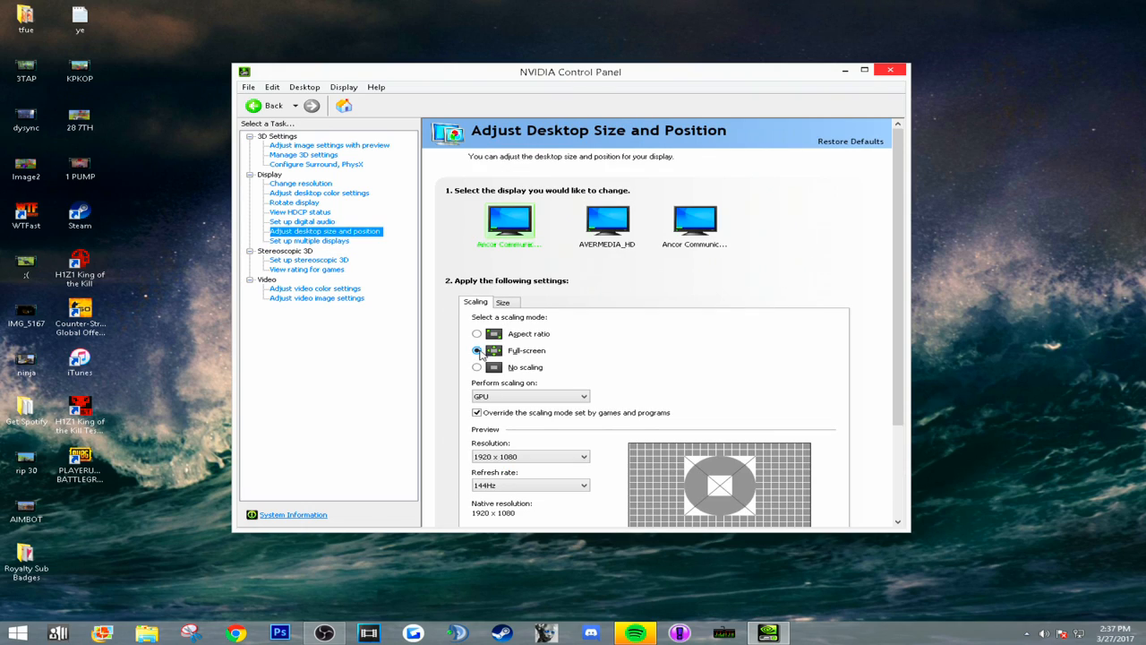
click(477, 412)
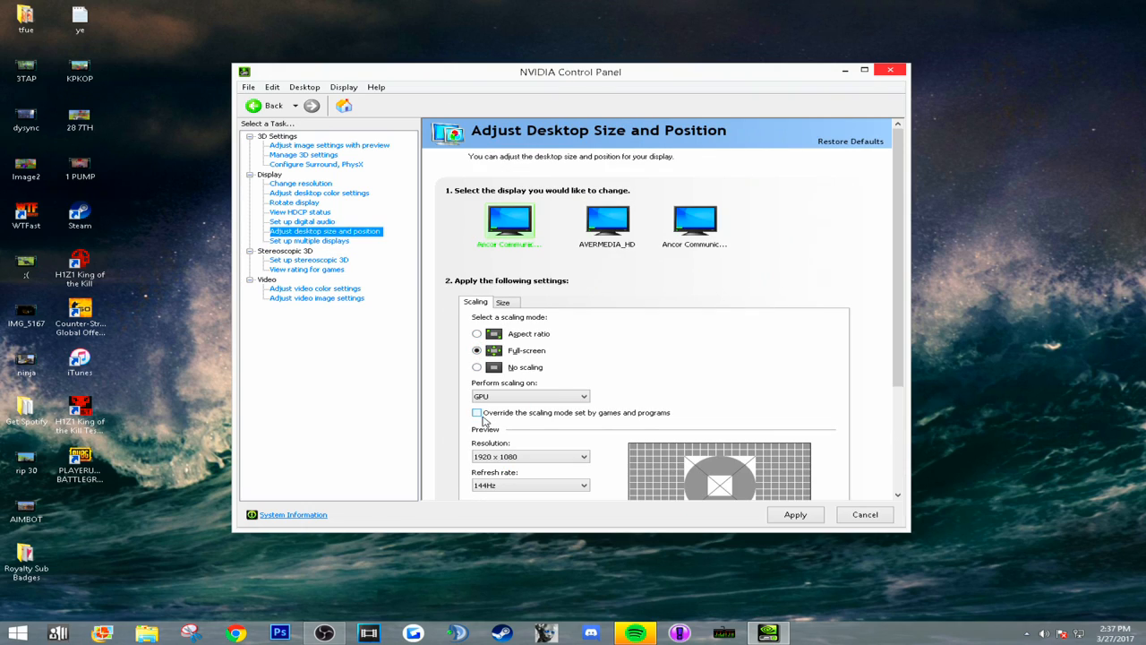
click(476, 412)
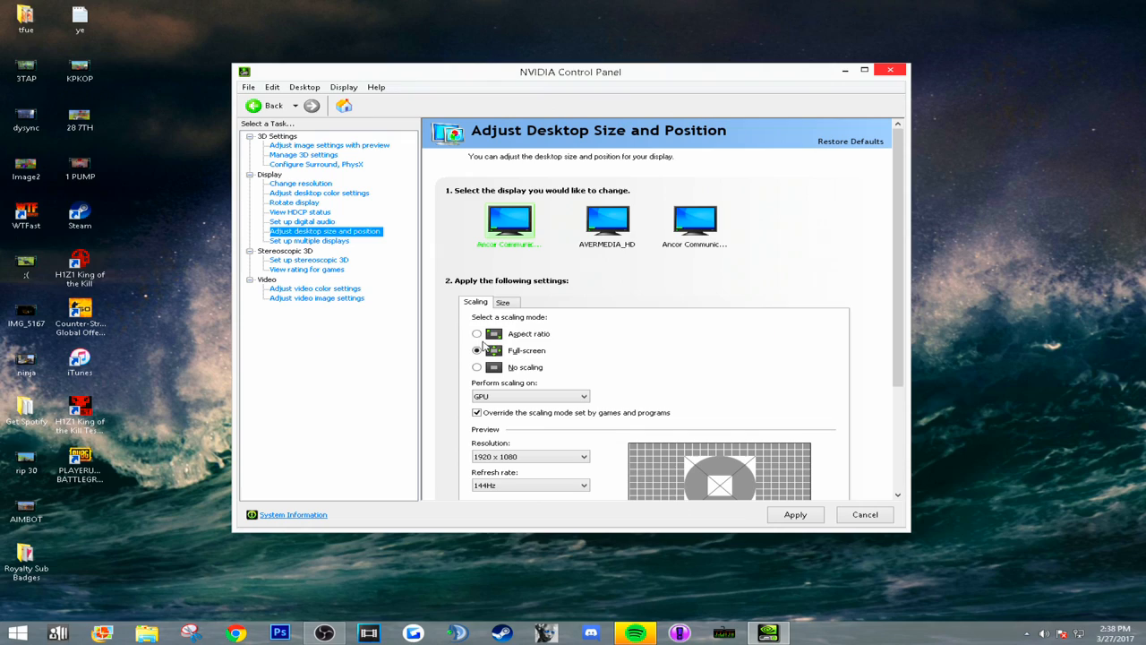
click(476, 349)
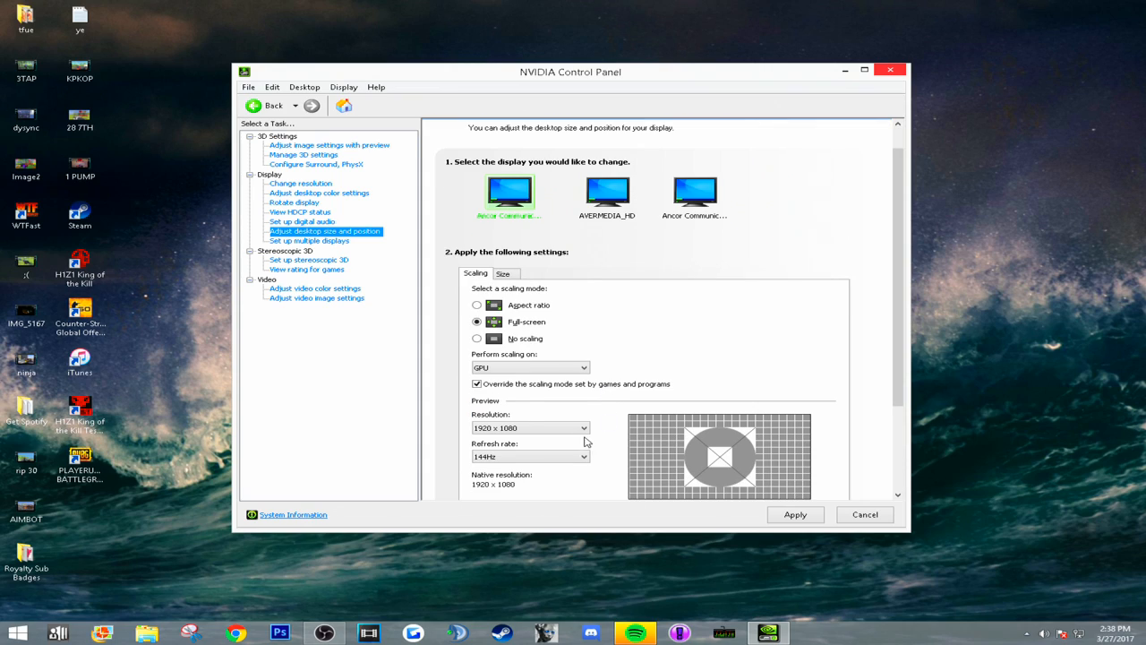
scroll(down, 3)
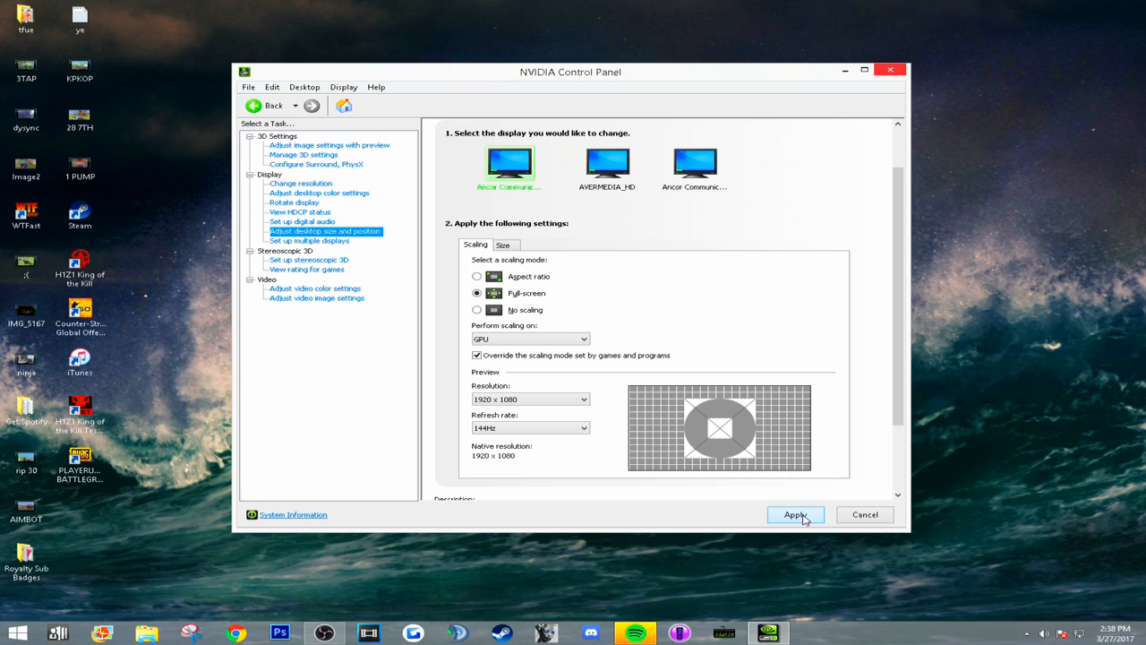
mouse_move(903, 64)
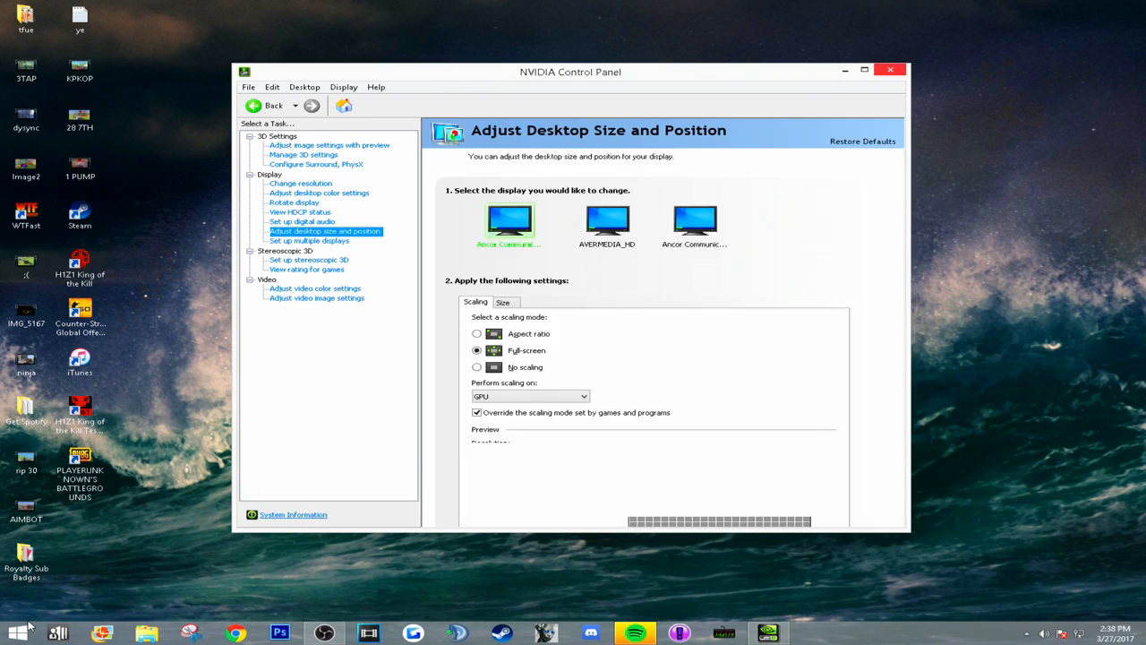
click(890, 70)
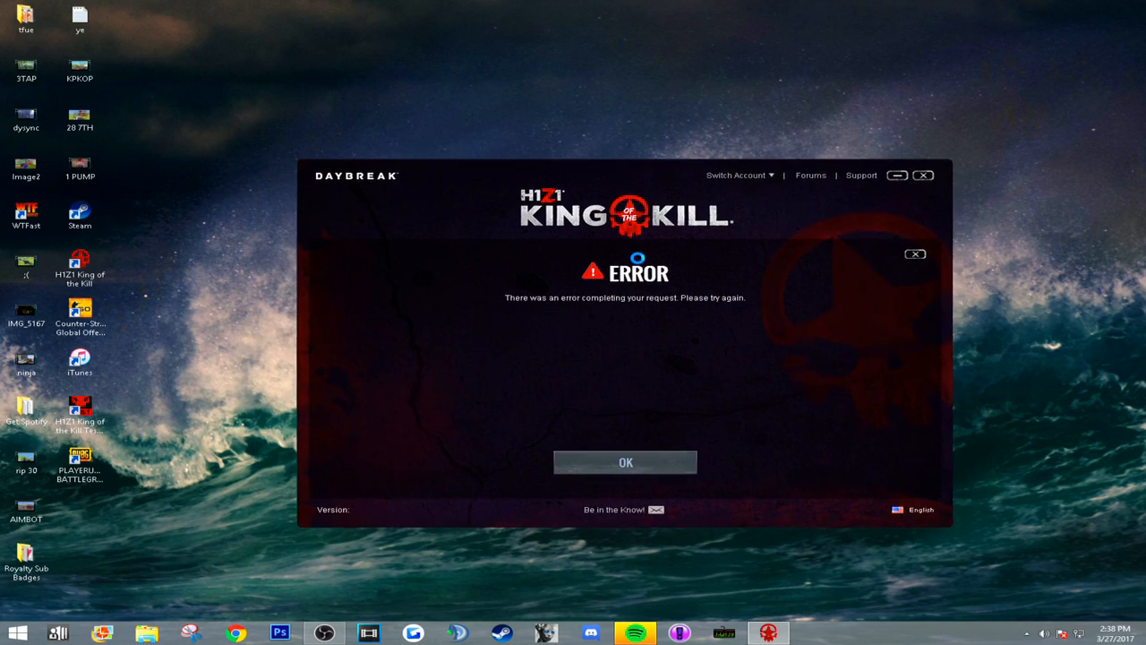
- Dismiss the launcher error, sign in with the account credentials, and start the game with Play
click(625, 462)
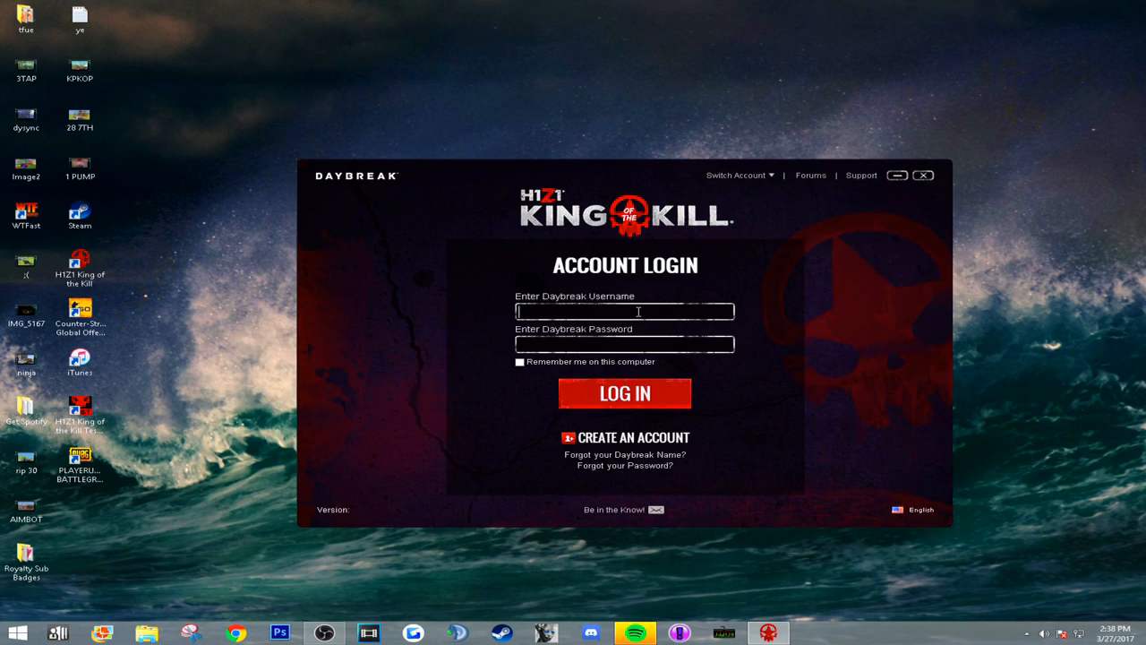
text(tru)
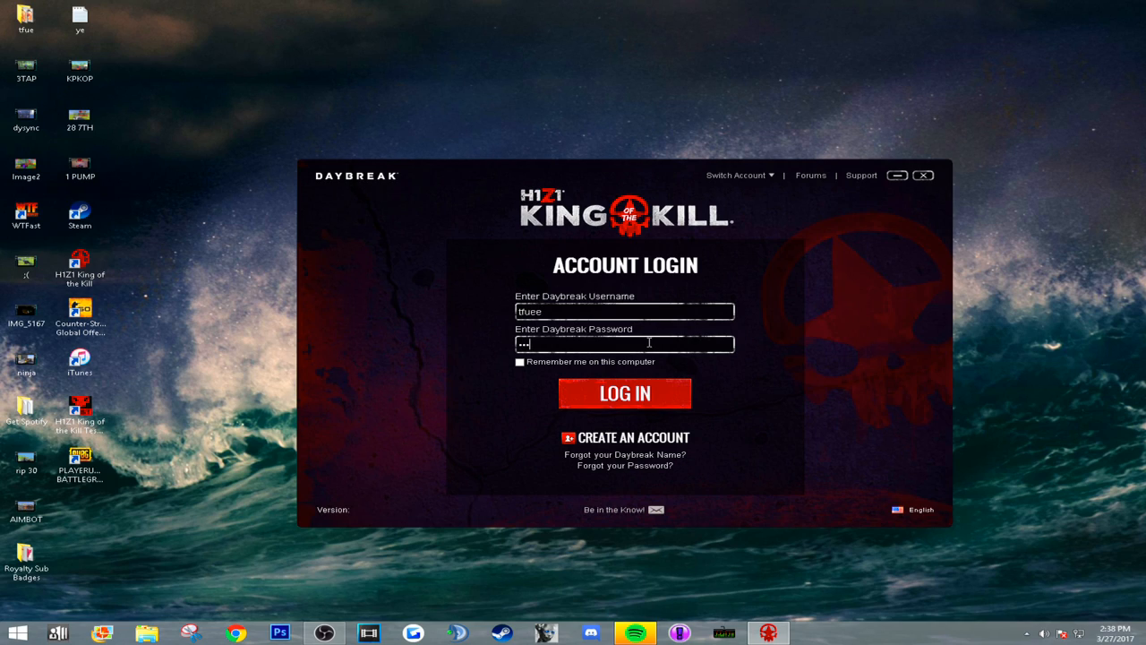
click(623, 394)
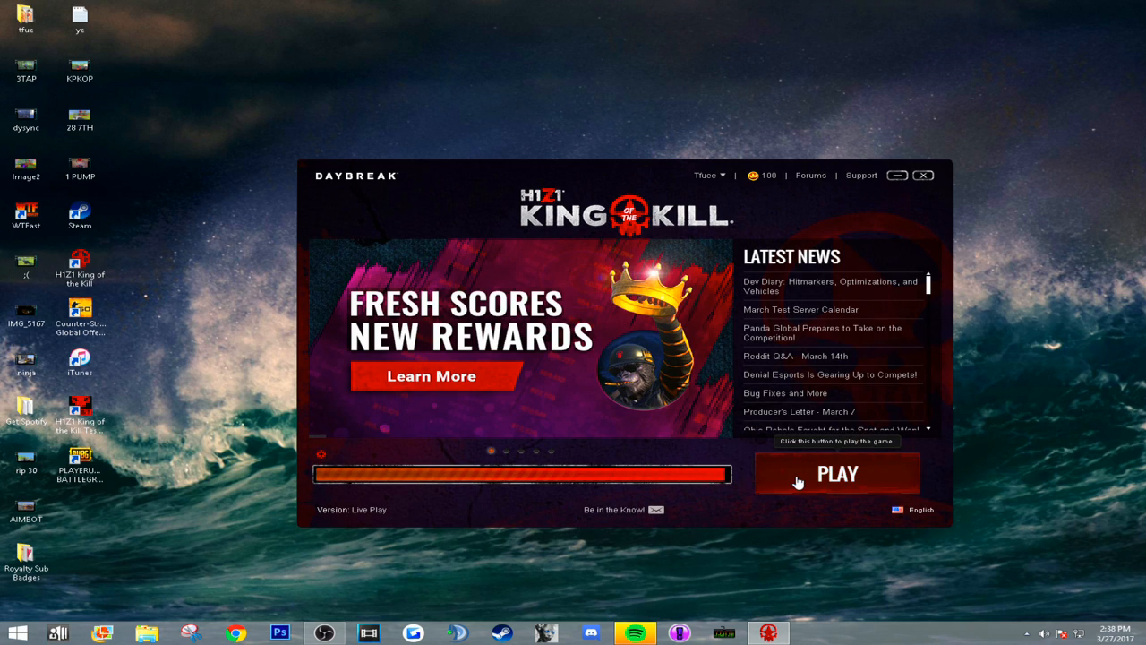
click(836, 473)
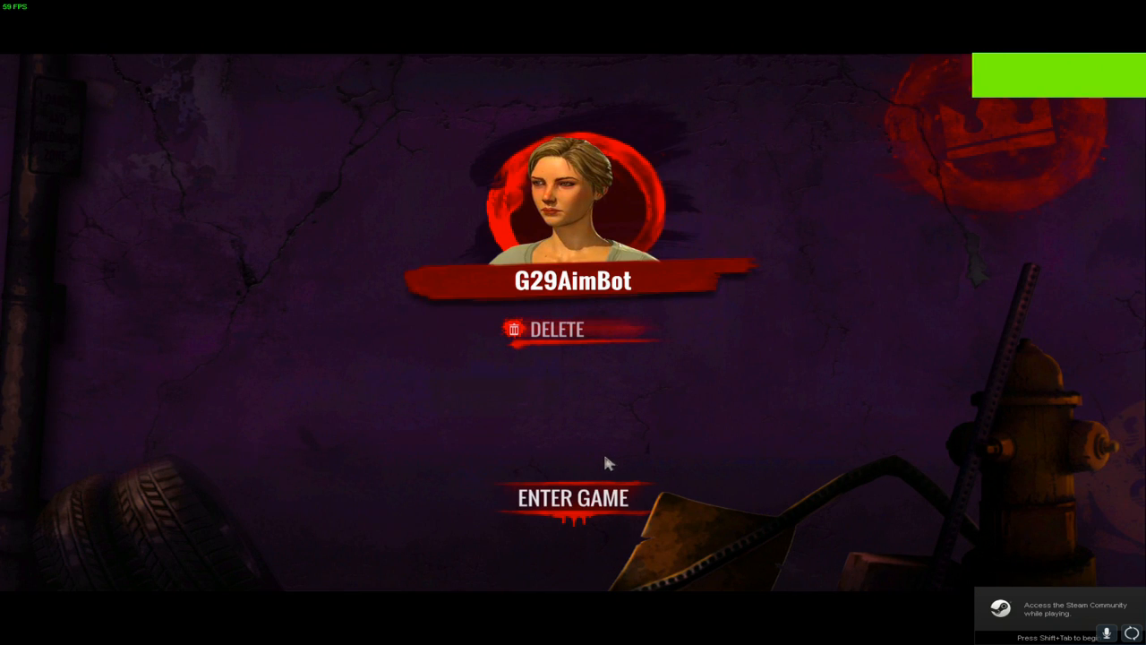
- Enter the game with the character, then exit the match via Options and quit to desktop
click(573, 498)
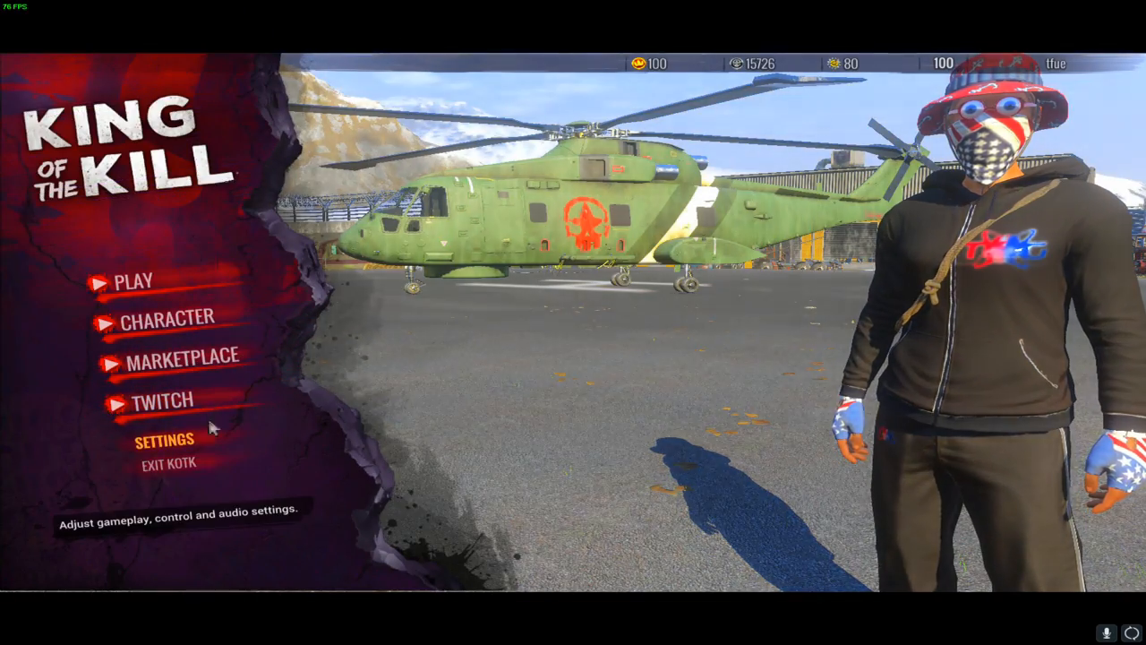
click(133, 279)
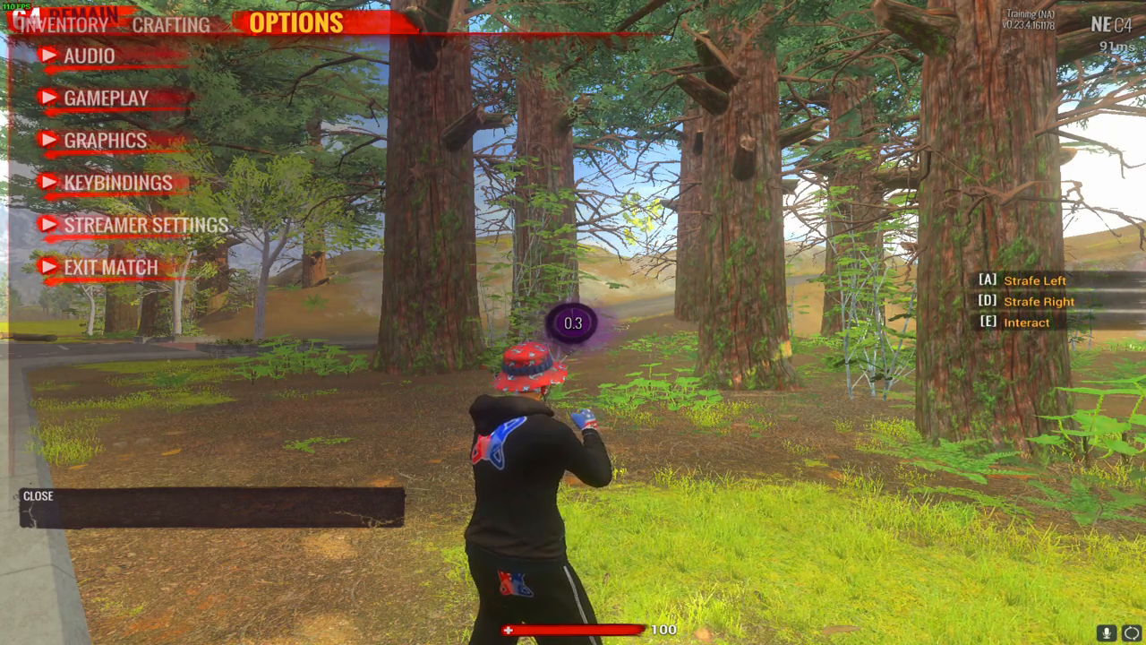
click(111, 267)
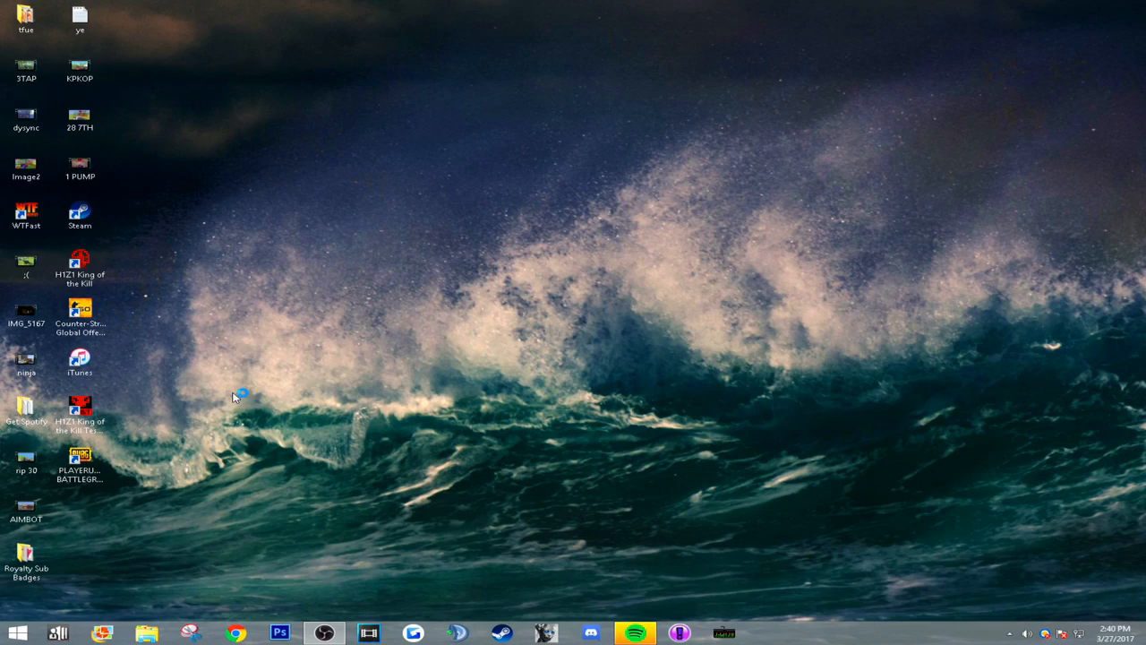
- Reopen NVIDIA Control Panel from the desktop menu and go to Change Resolution
right_click(233, 398)
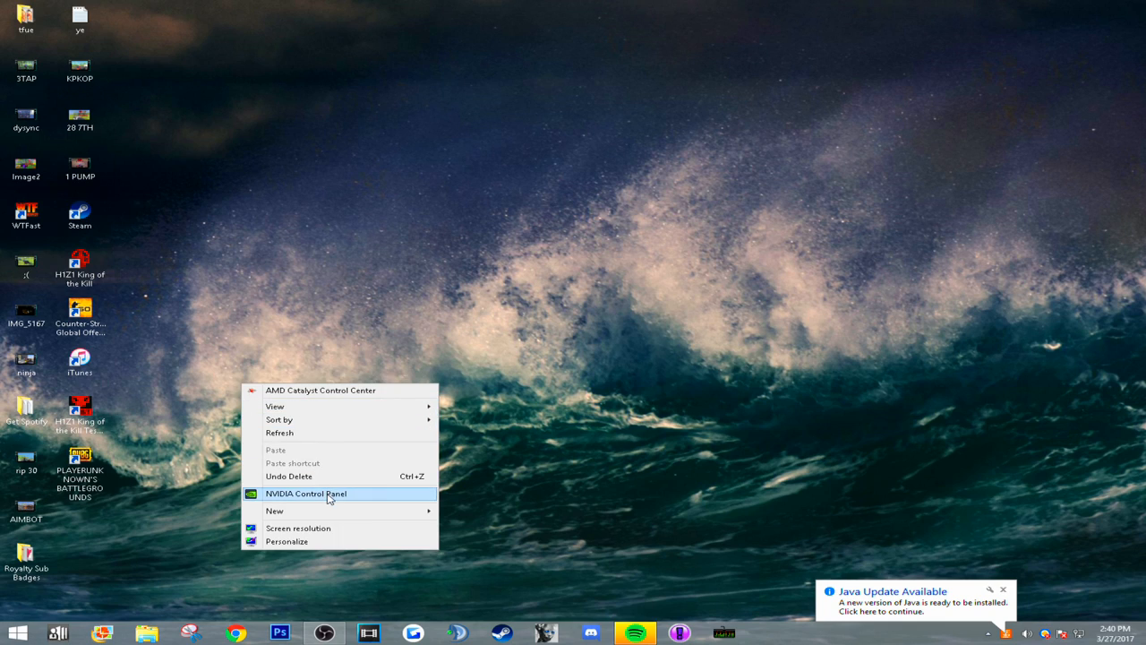
click(307, 494)
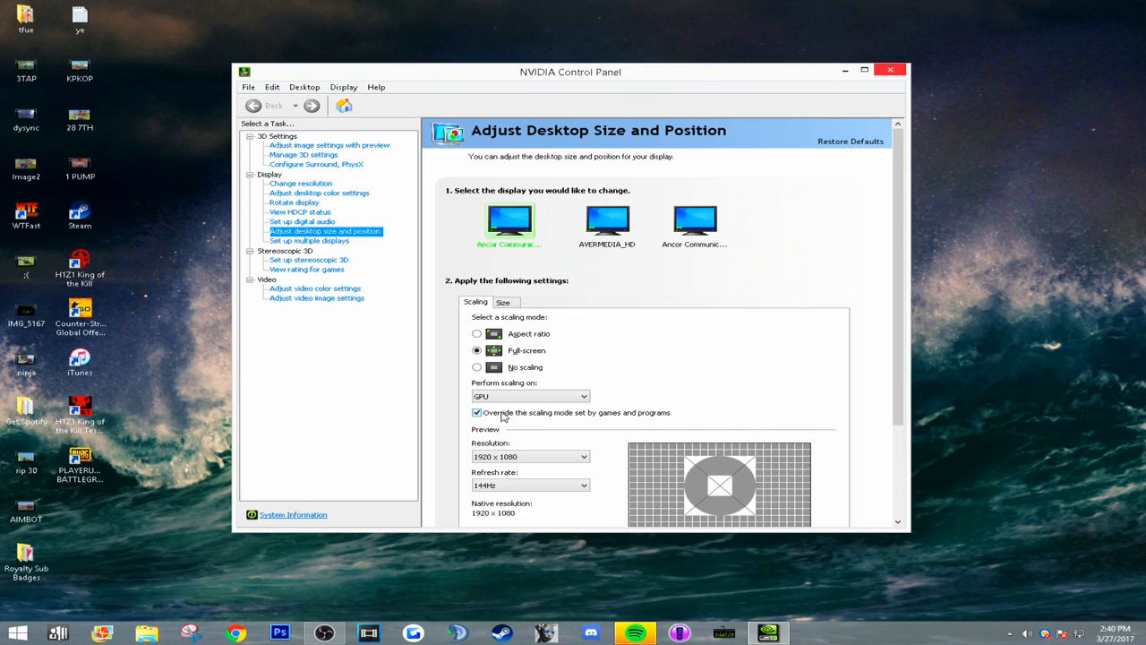
click(301, 183)
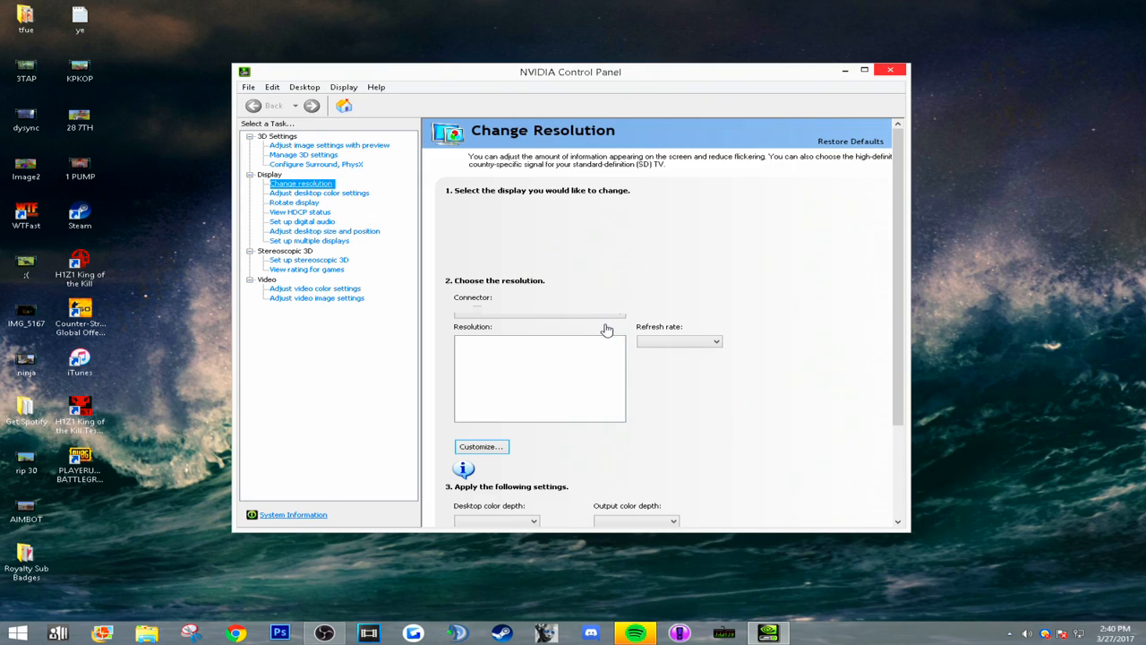
mouse_move(613, 320)
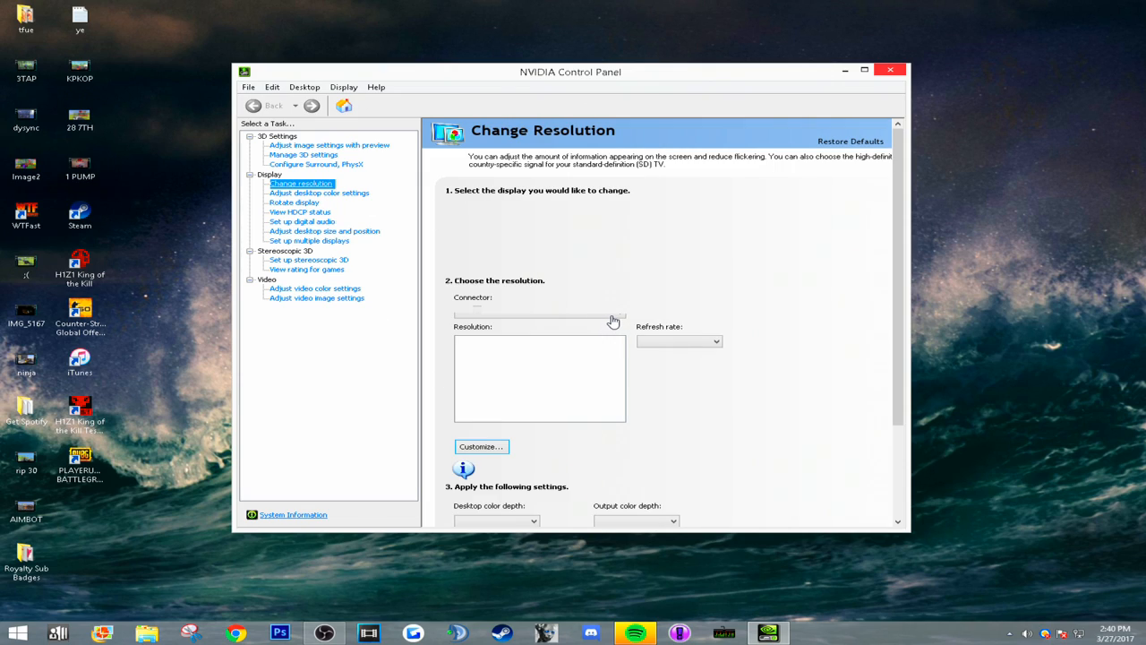